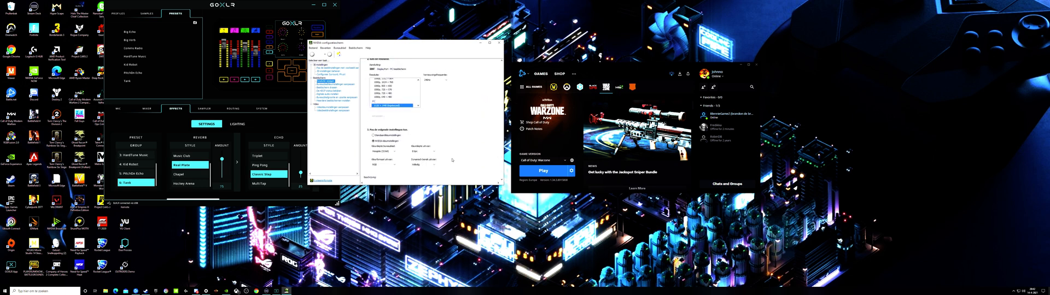
Step: Set the display's output colour depth to 10 bpc under NVIDIA color settings and apply it
left_click(436, 151)
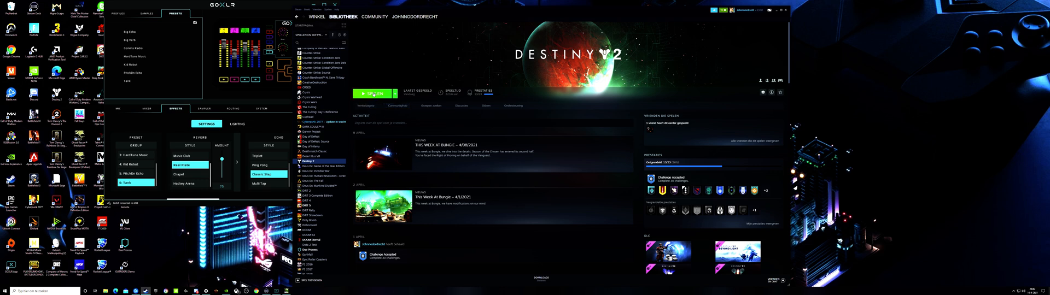
Step: Launch Destiny 2 from its Steam library page with the Play button
left_click(372, 94)
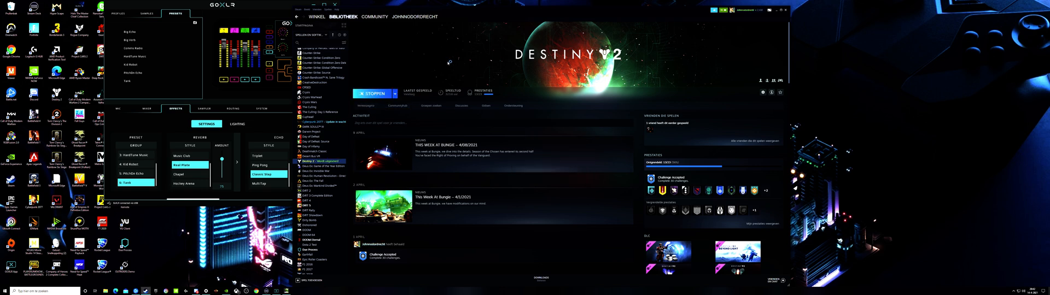